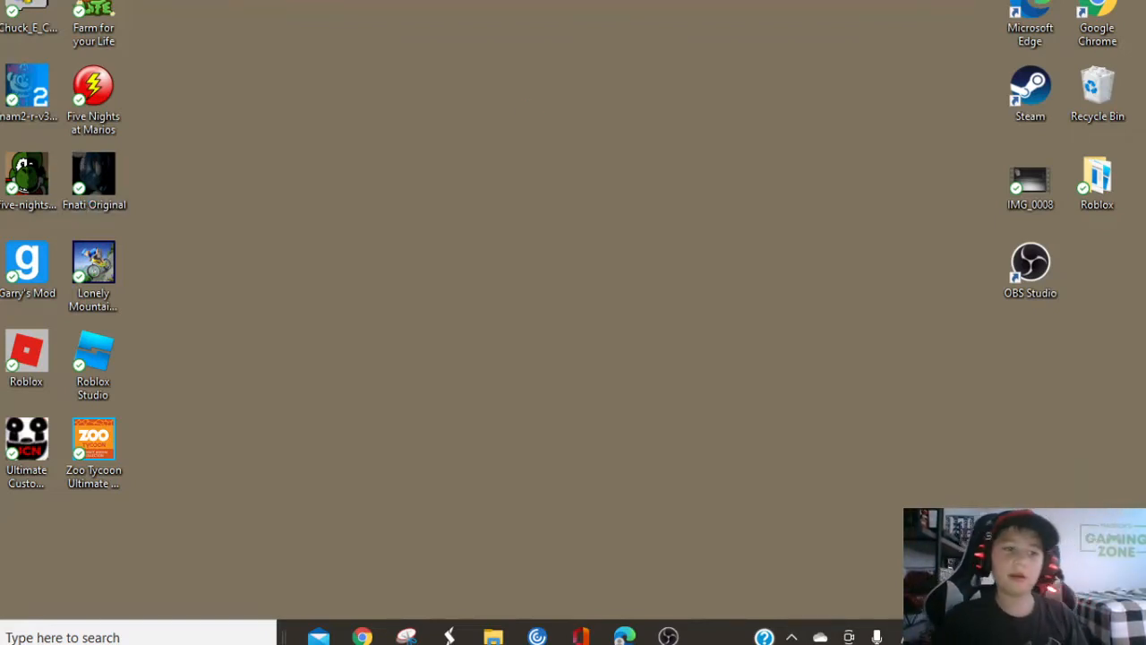
Step: Launch Five Nights at Treasure Island from its desktop shortcut
click(27, 175)
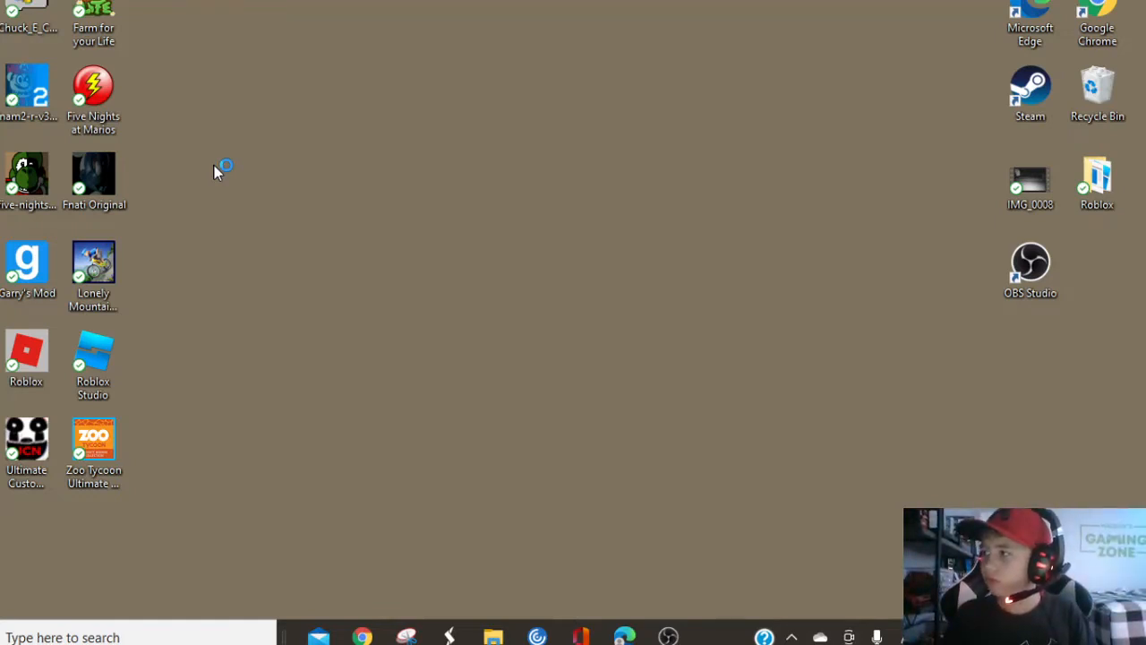
mouse_move(341, 250)
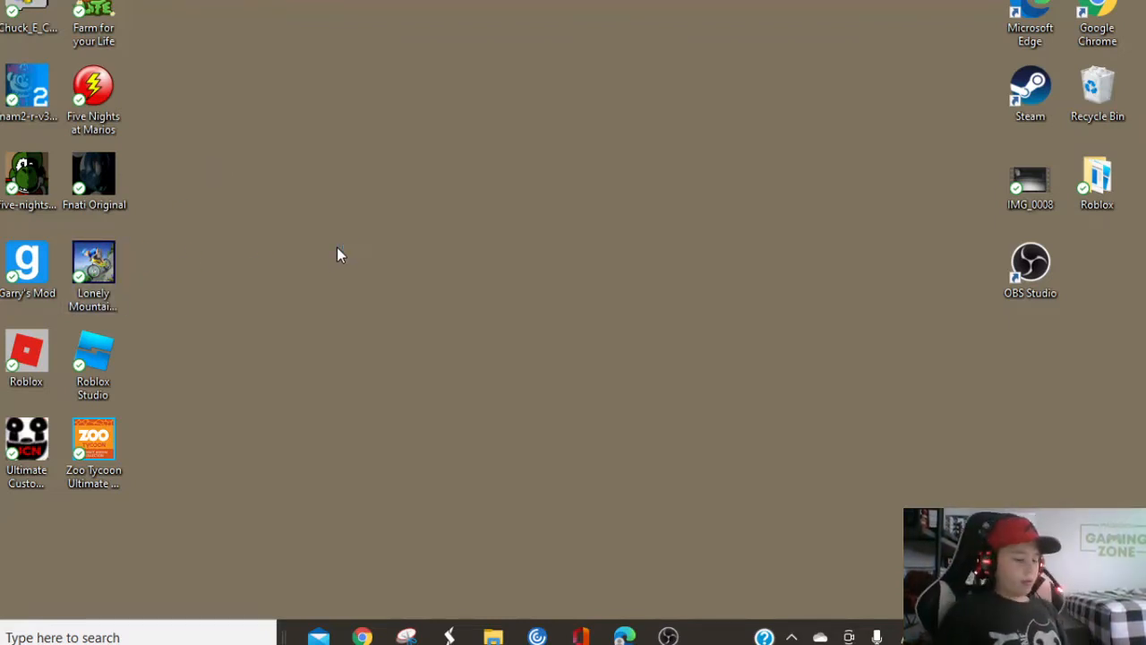
mouse_move(397, 122)
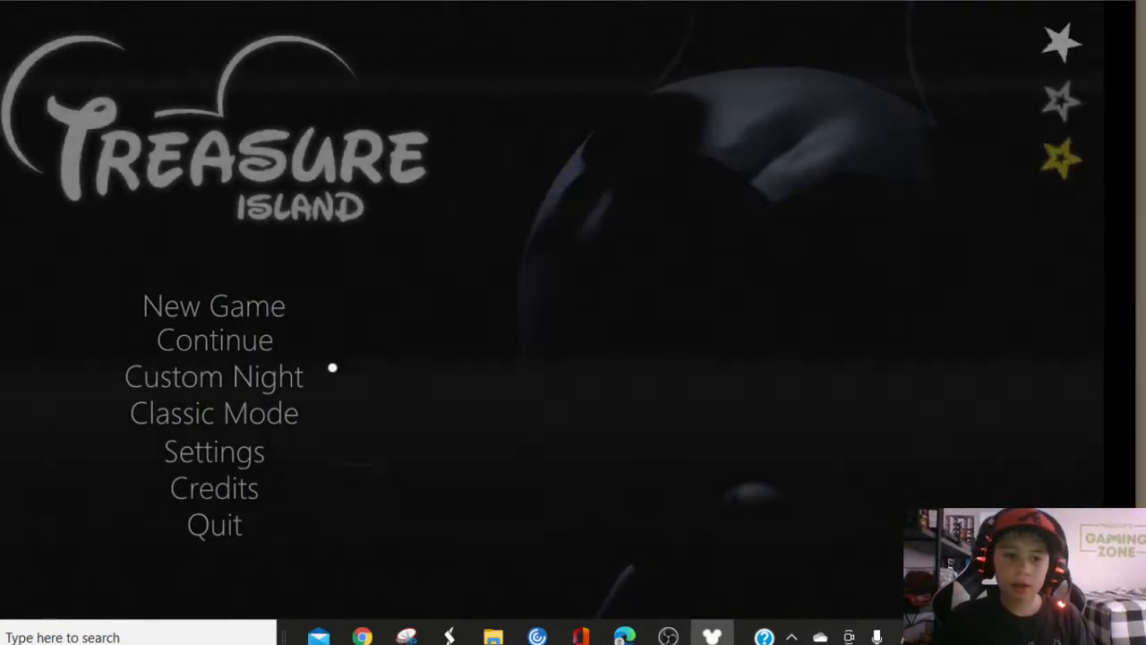
Step: Start a New Game, accept the progress reset, and advance to the tip screen
click(213, 304)
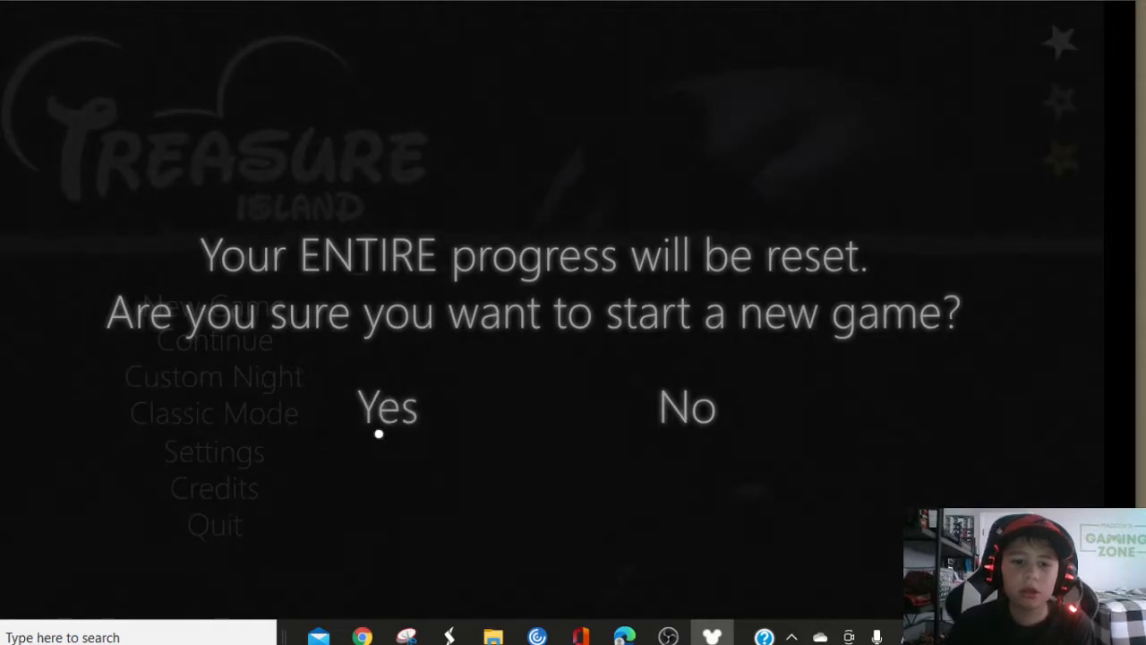
click(387, 407)
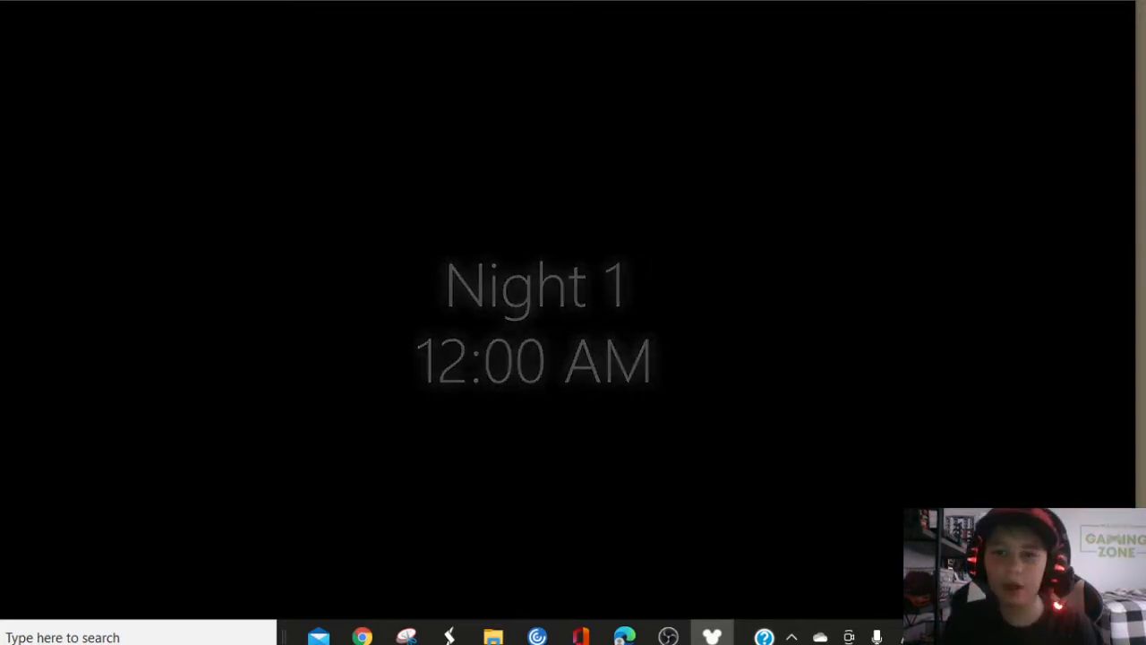
key(space)
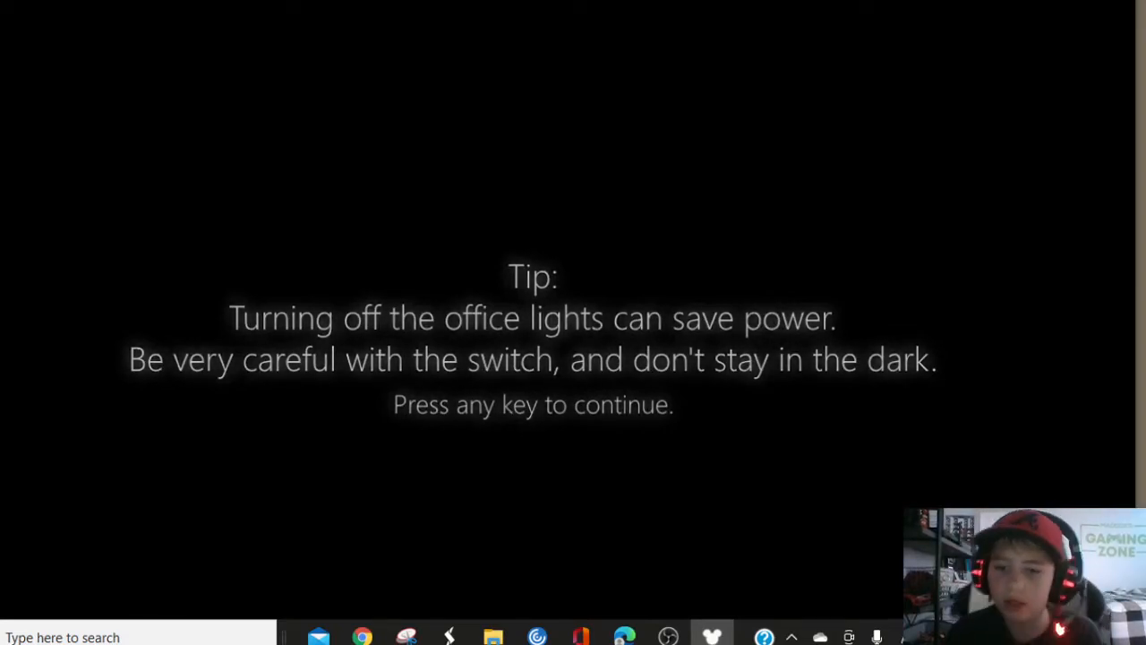
Step: Dismiss the power-saving tip so Night 1 begins with the camera map at 99% power
key(space)
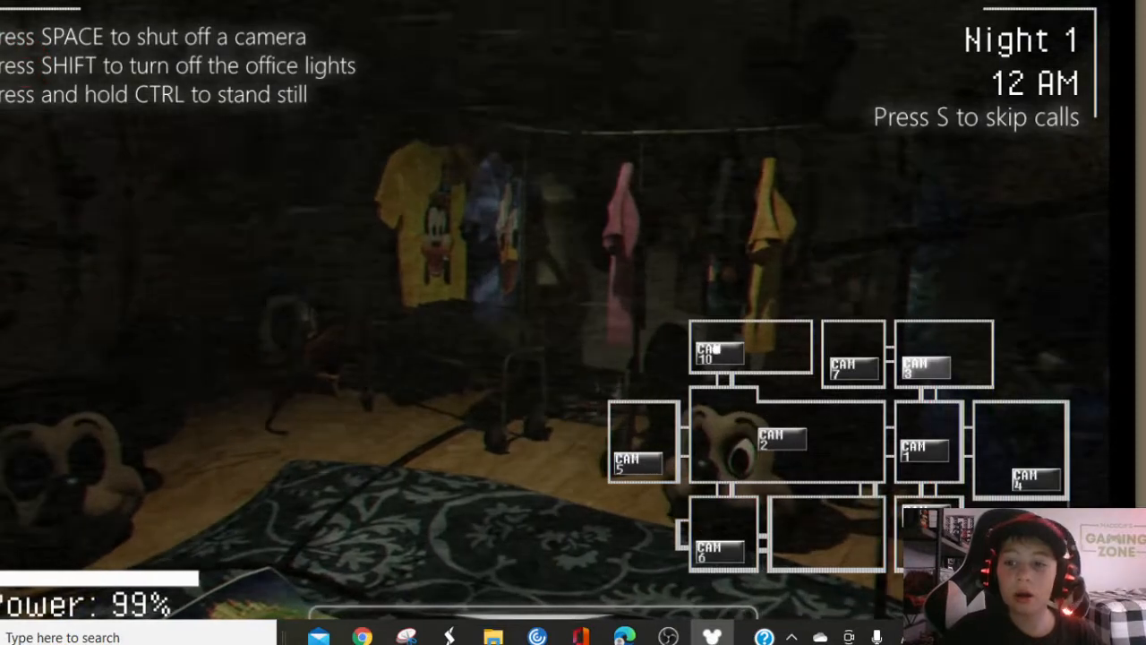
Step: Change the camera feed to the TV room while the call plays
key(space)
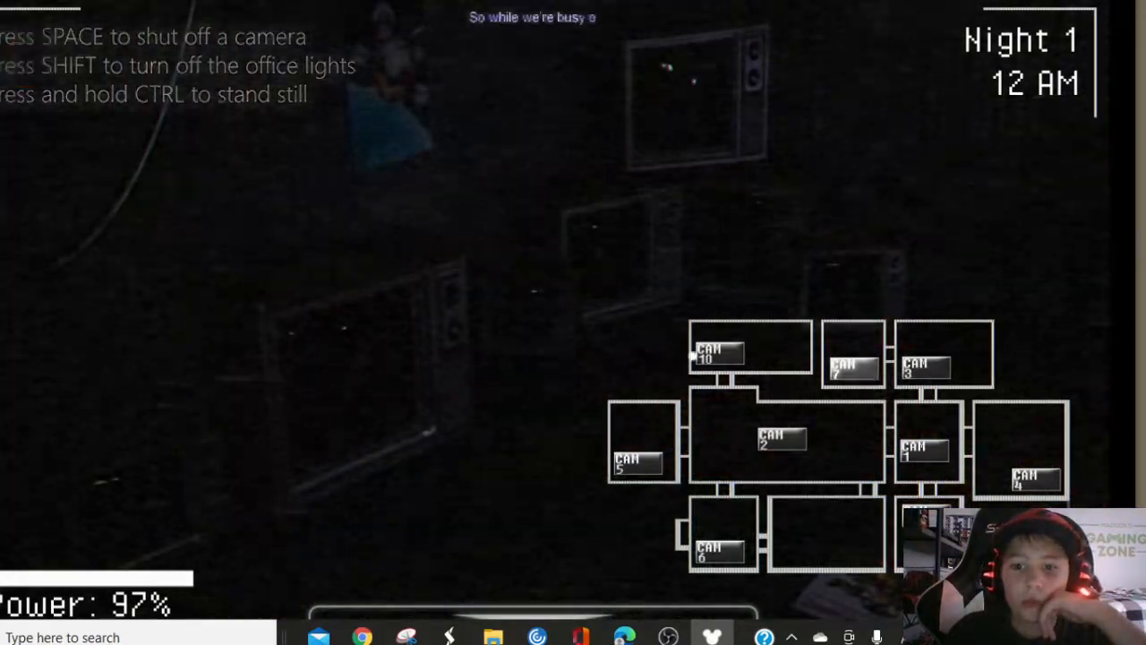
click(779, 438)
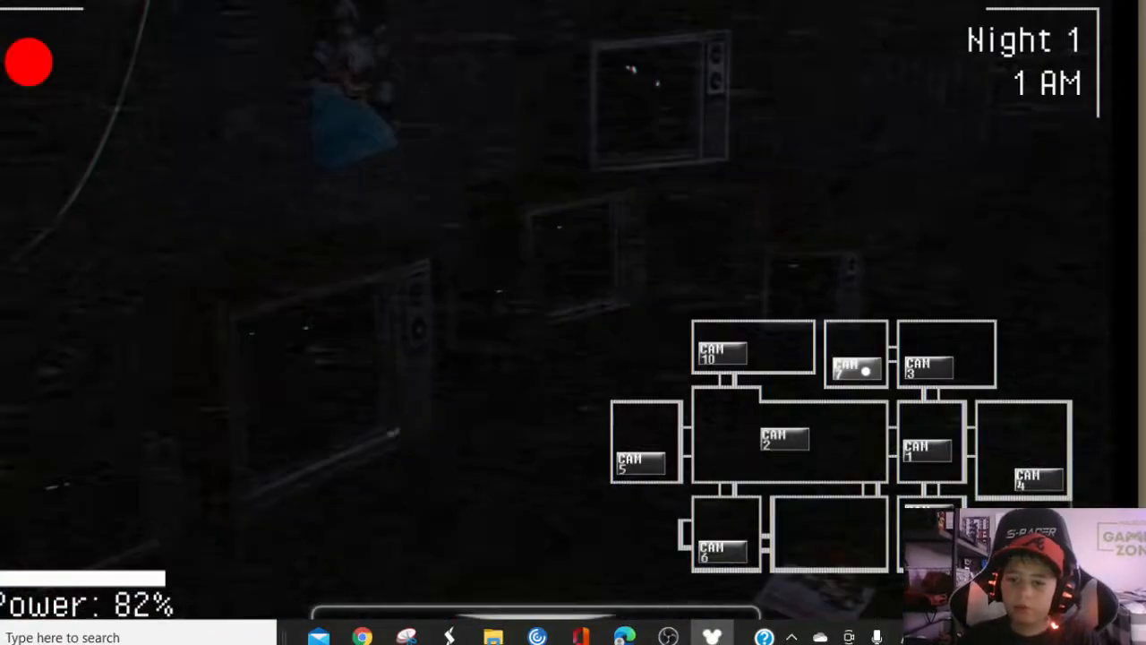
Step: View the kitchen camera feed, then switch back to the TV-set room camera
click(720, 349)
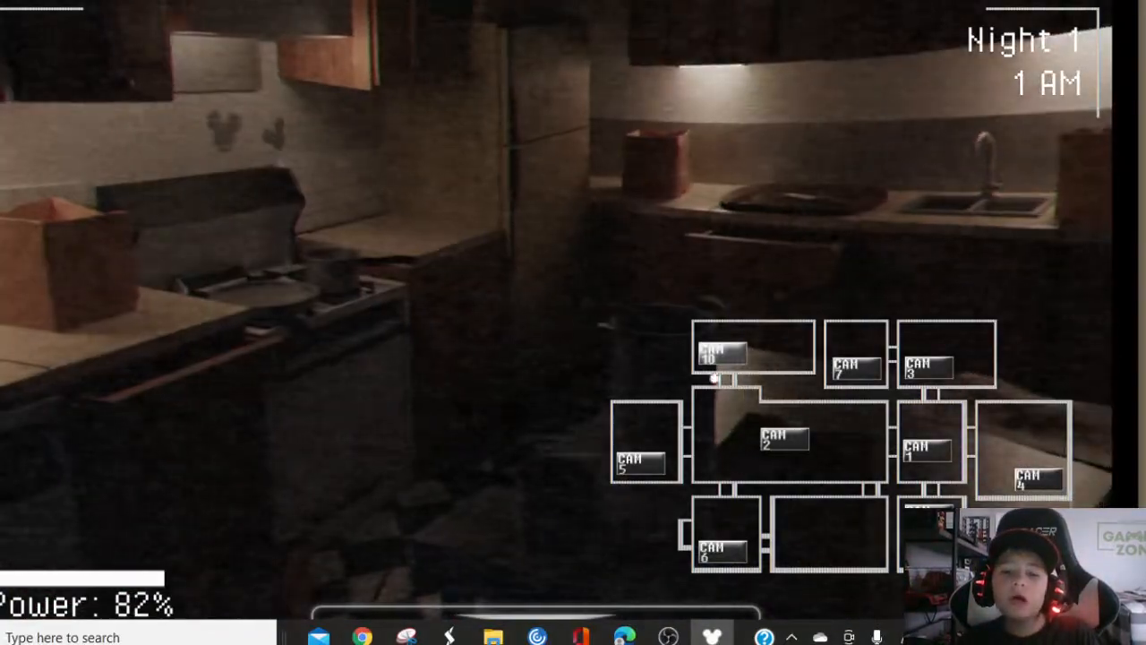
click(721, 349)
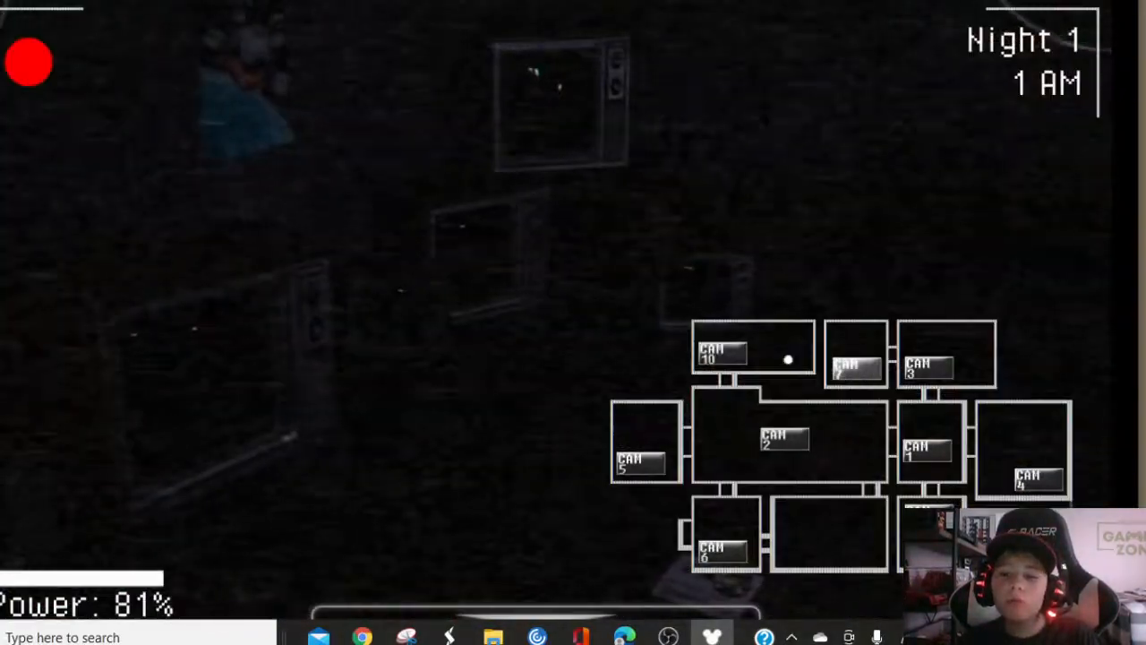
click(723, 537)
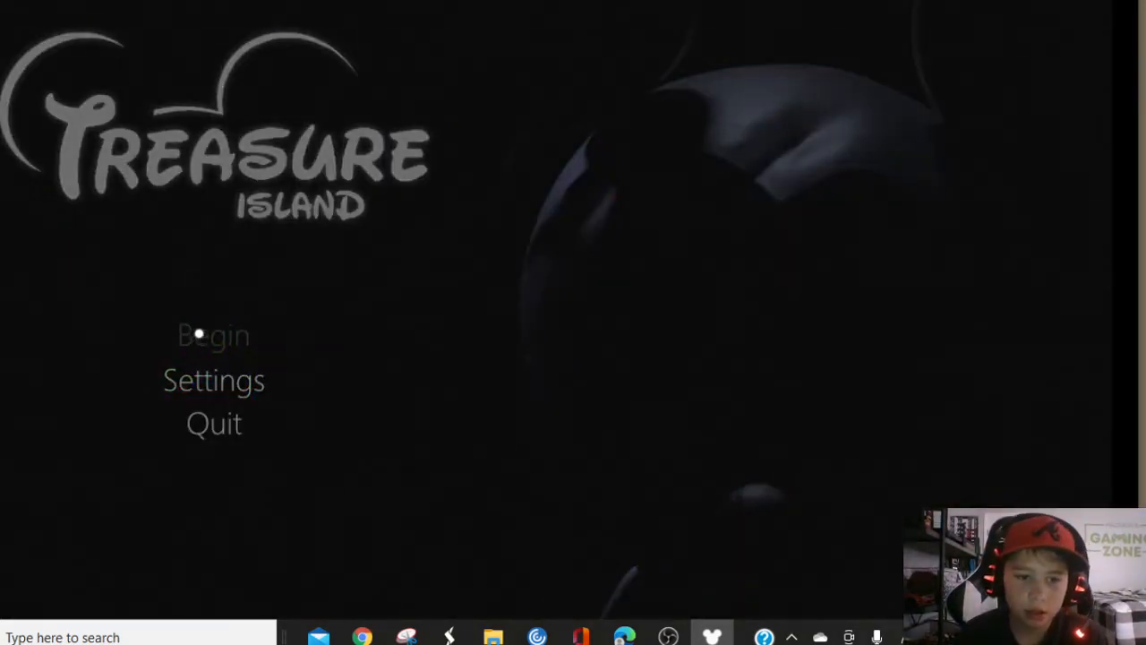
Step: Begin a new night from the title menu and dismiss the office-lights tip
click(213, 334)
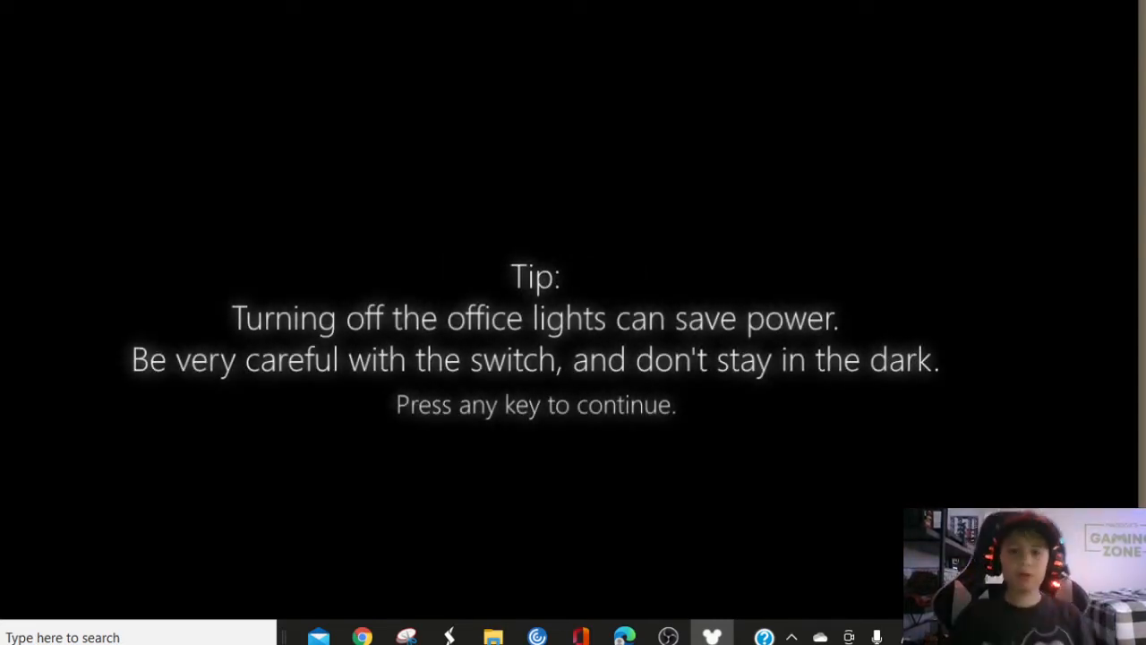
key(space)
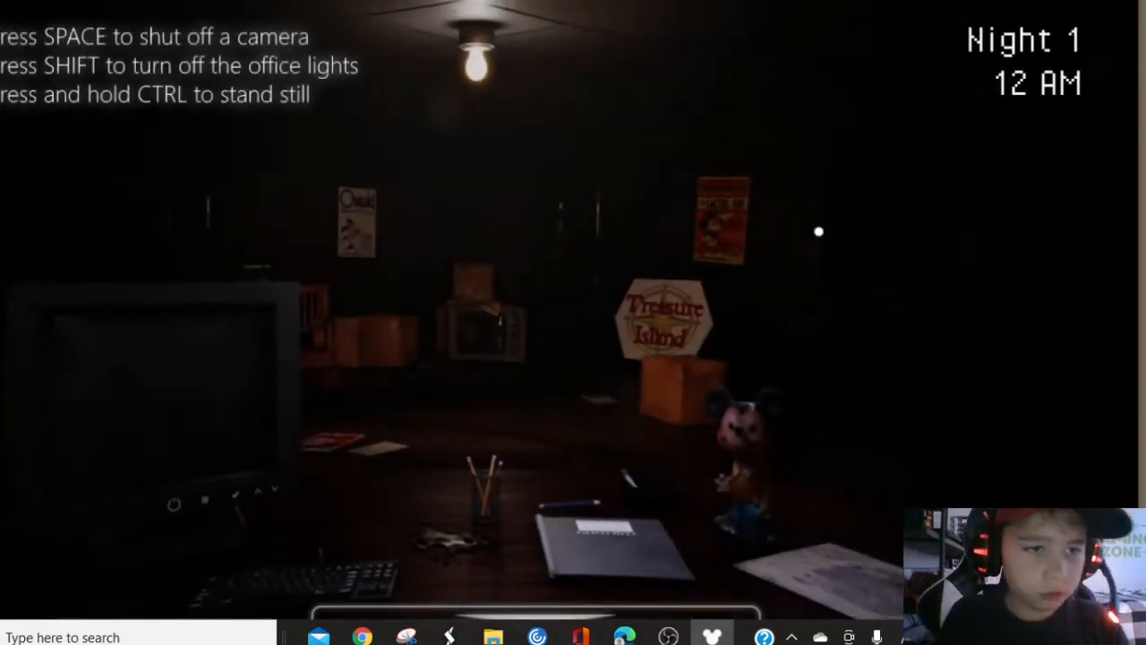
Step: Bring up the CAM map at 12 AM, then lower it back to the office
key(shift)
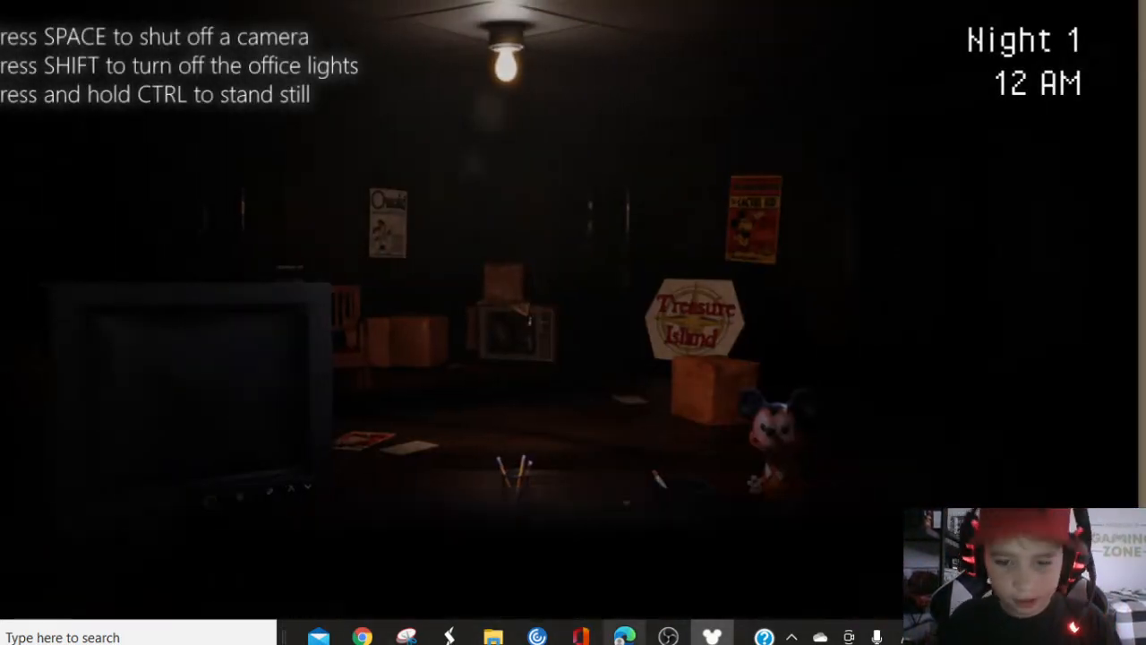
key(space)
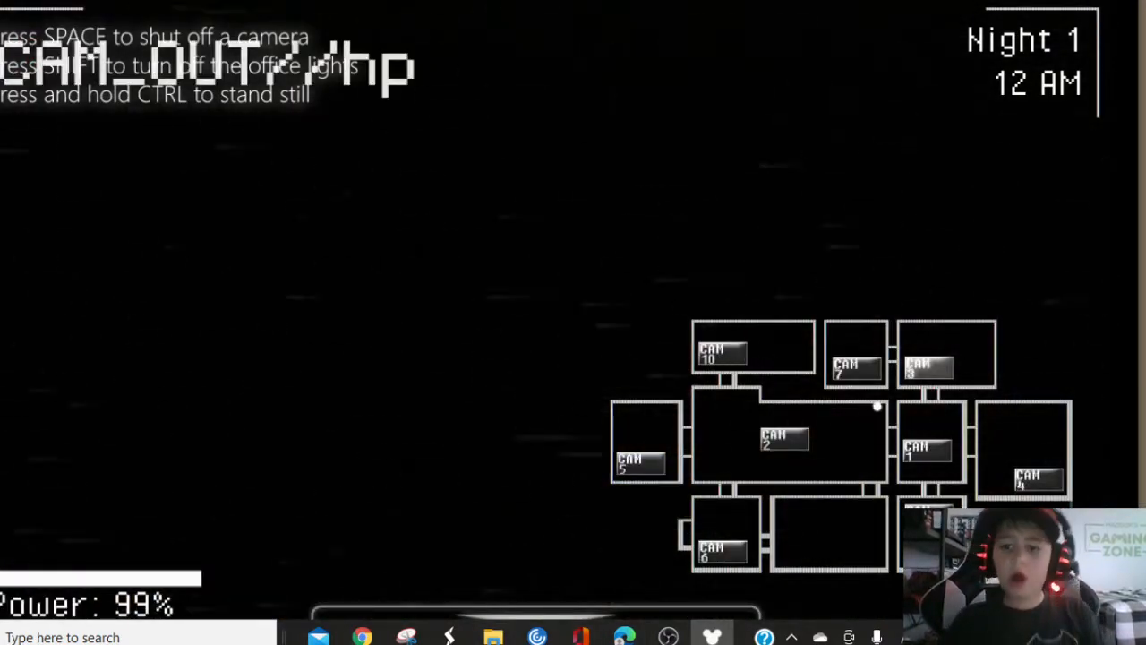
key(space)
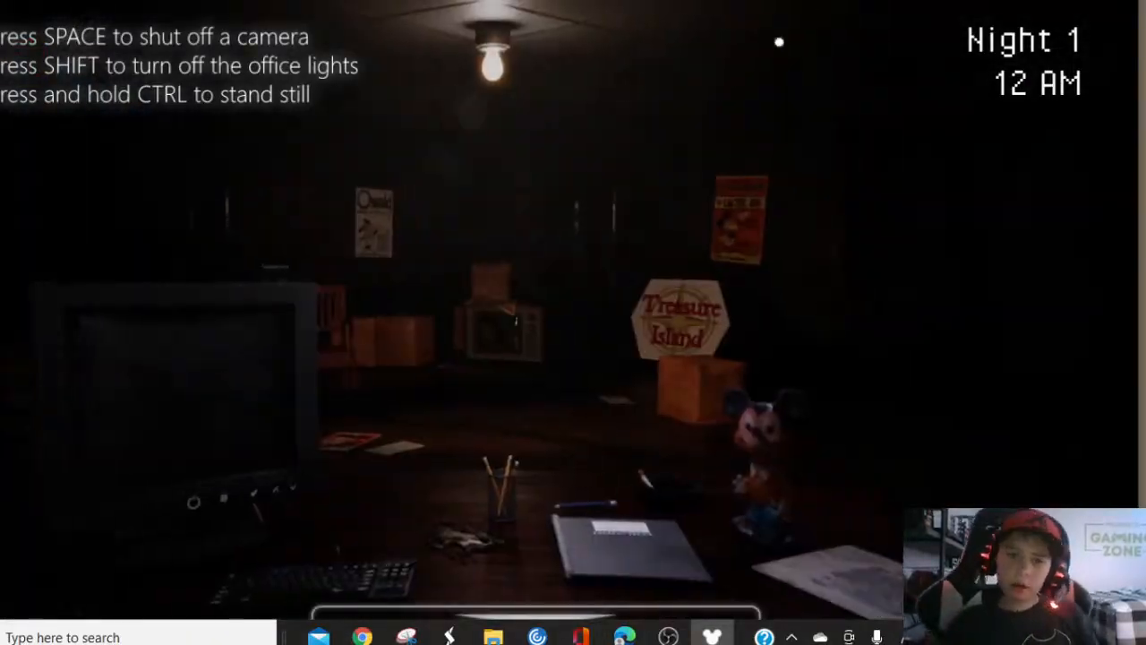
key(shift)
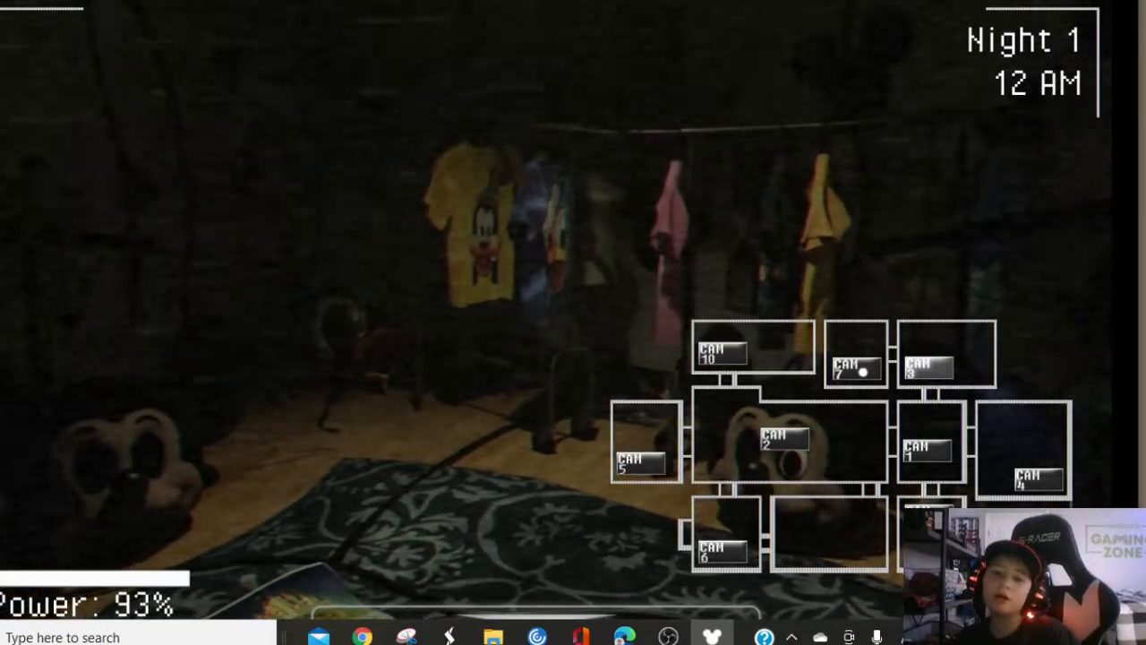
Step: Switch between CAM buttons on the map to scan feeds for animatronics
click(785, 439)
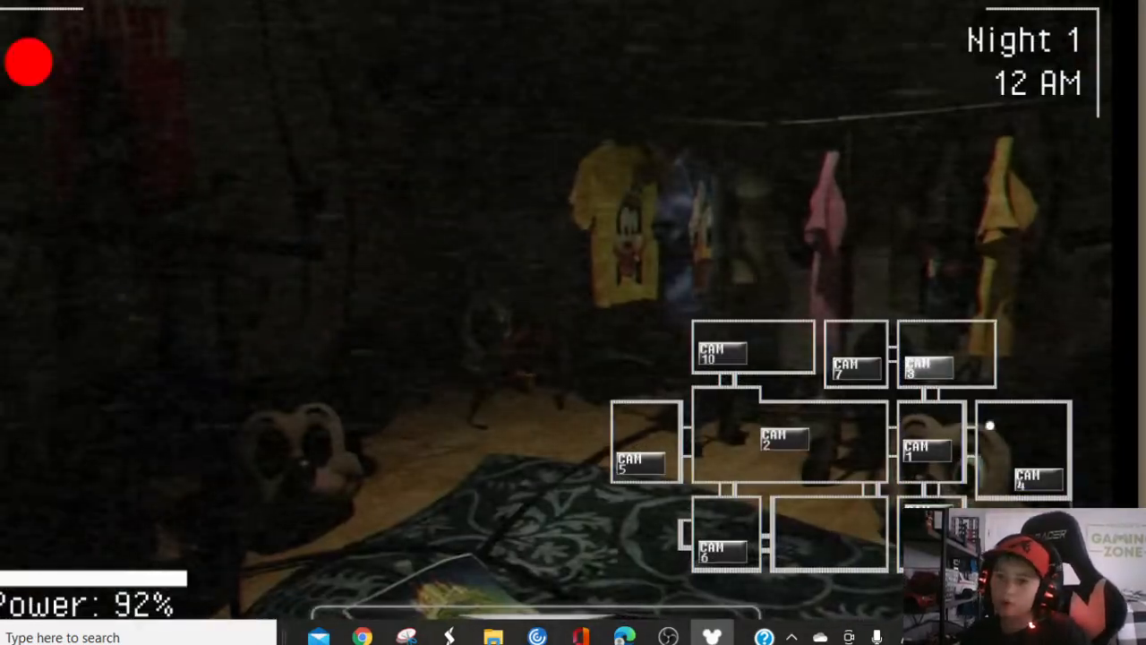
click(783, 439)
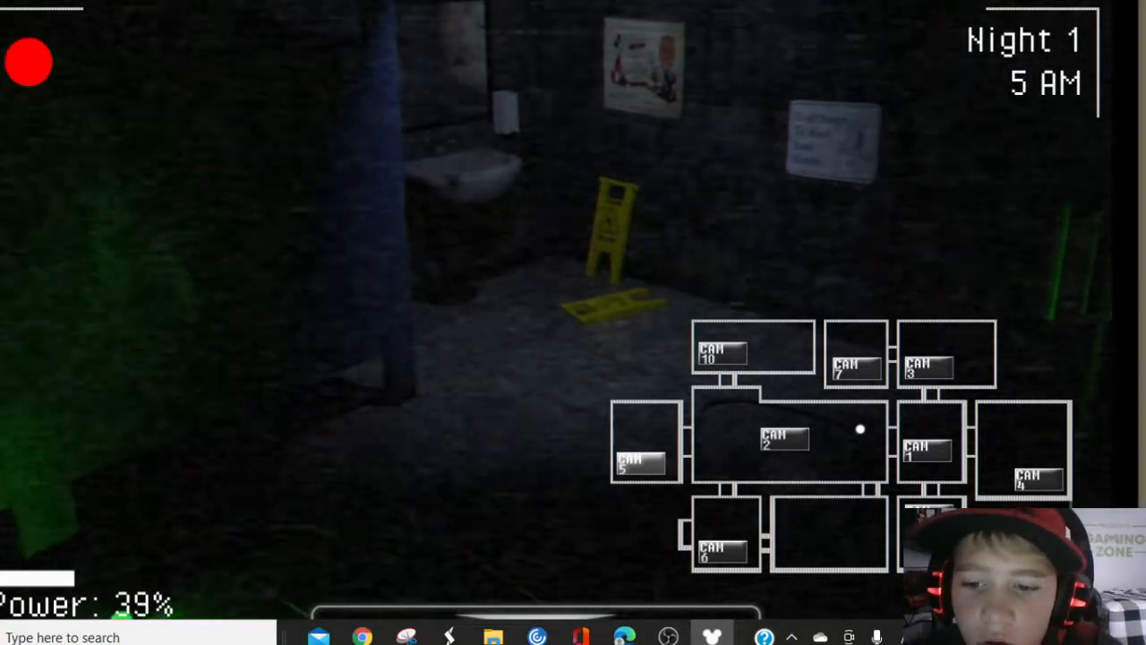
Step: Select a CAM button to check the restroom feed while watching the power meter
click(642, 444)
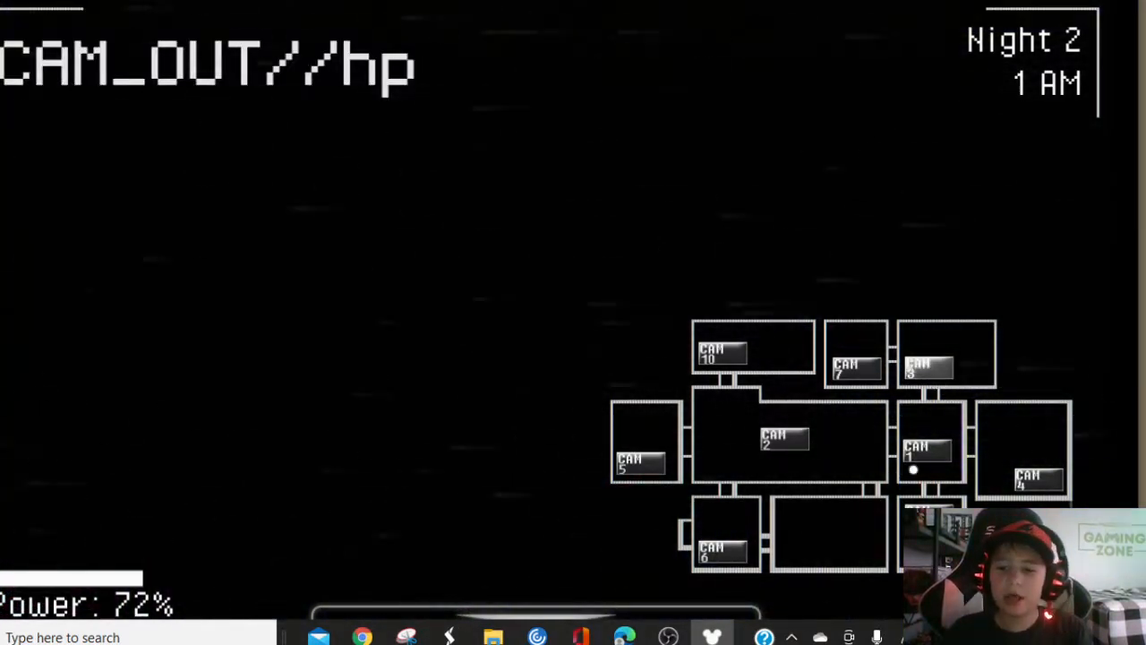
Step: Pick a camera on the map before returning to the dark office at 2 AM
click(853, 349)
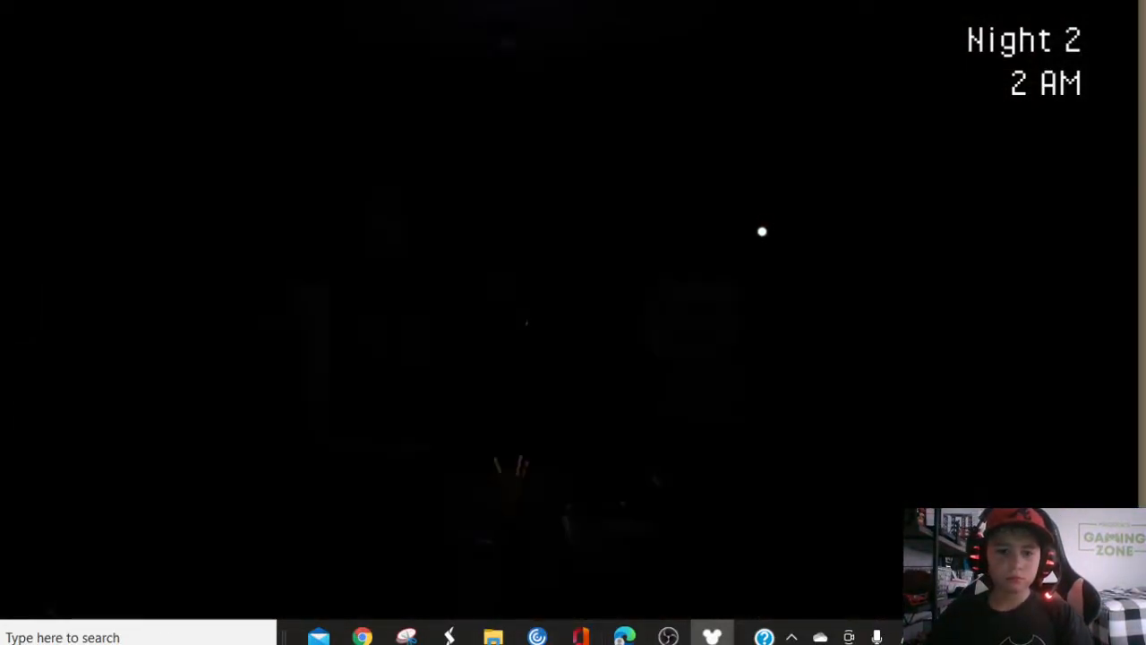
mouse_move(746, 266)
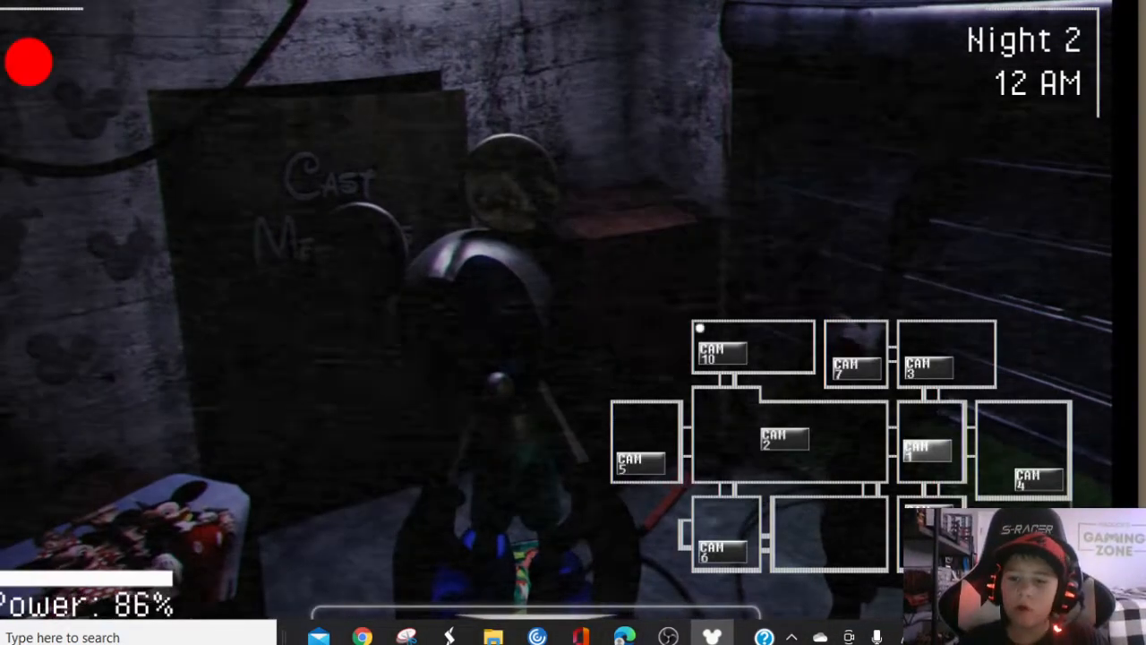
Step: Watch the office and cameras through Night 2 until the 2 AM tip screen appears
click(927, 367)
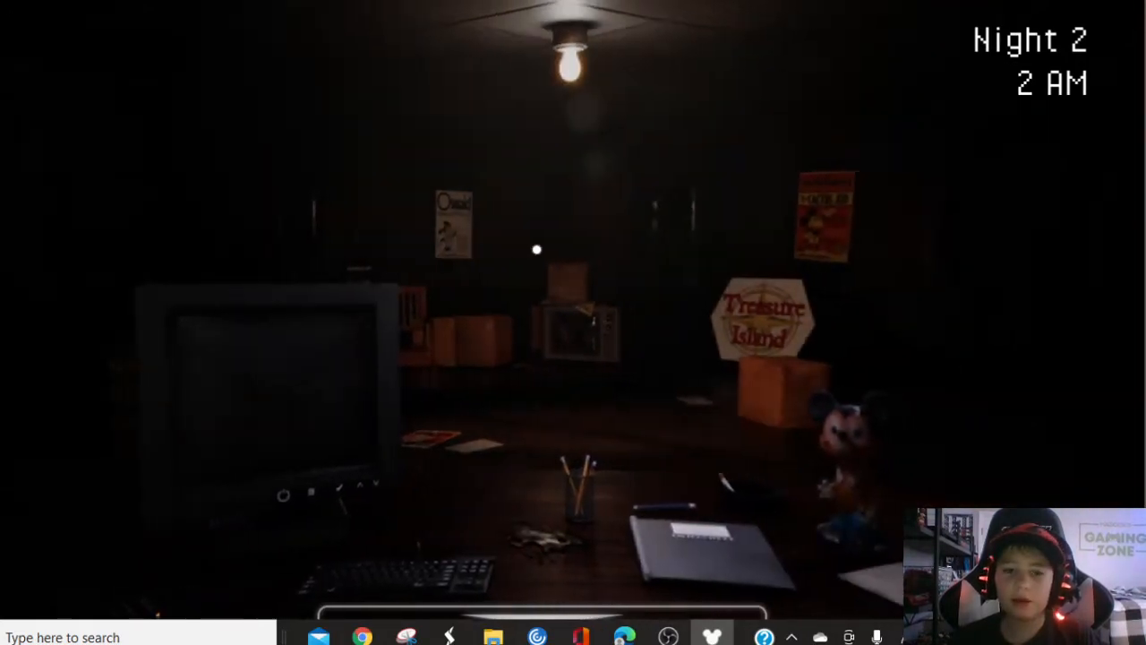
right_click(667, 637)
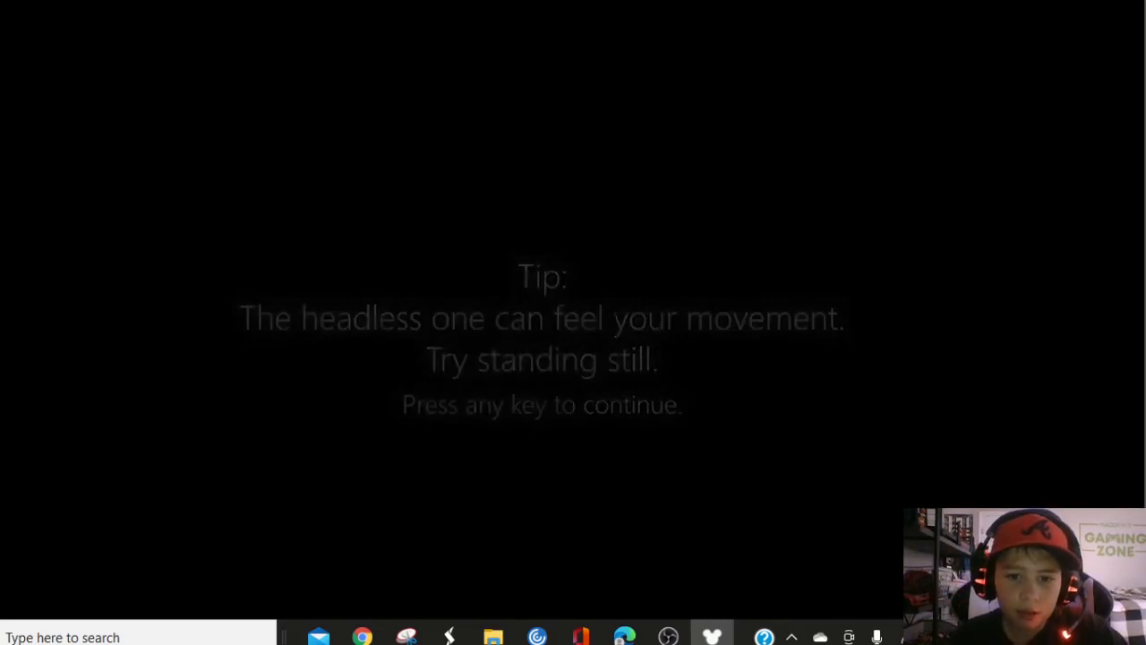
Step: Dismiss the tip, then quit Night 3 with Escape and confirm with Y
key(space)
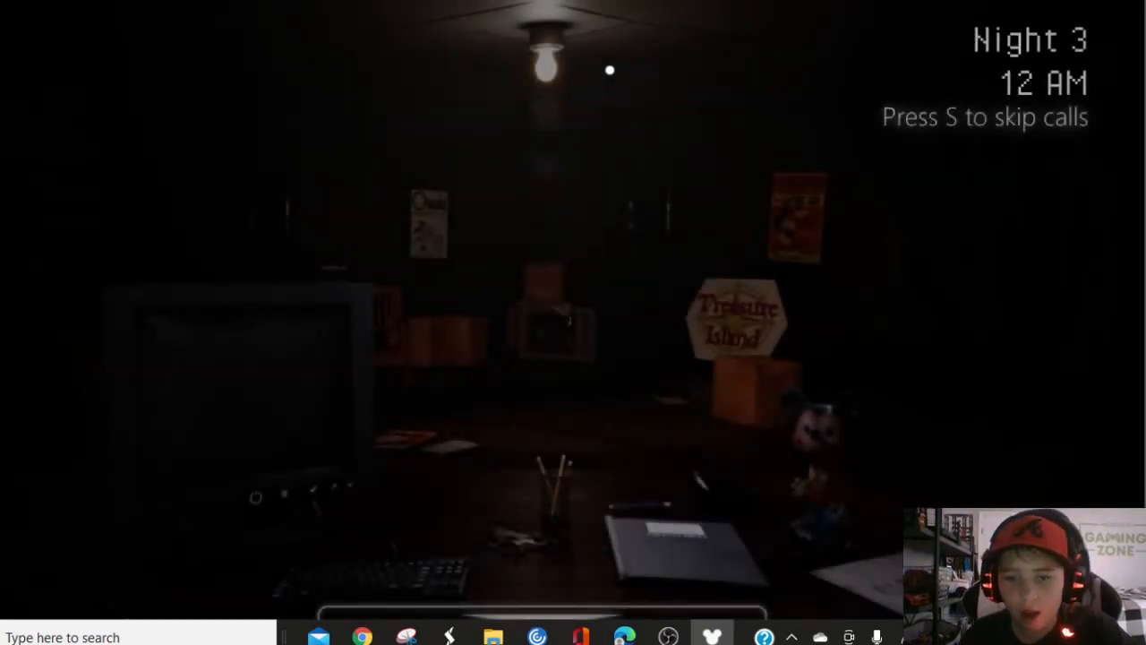
key(Escape)
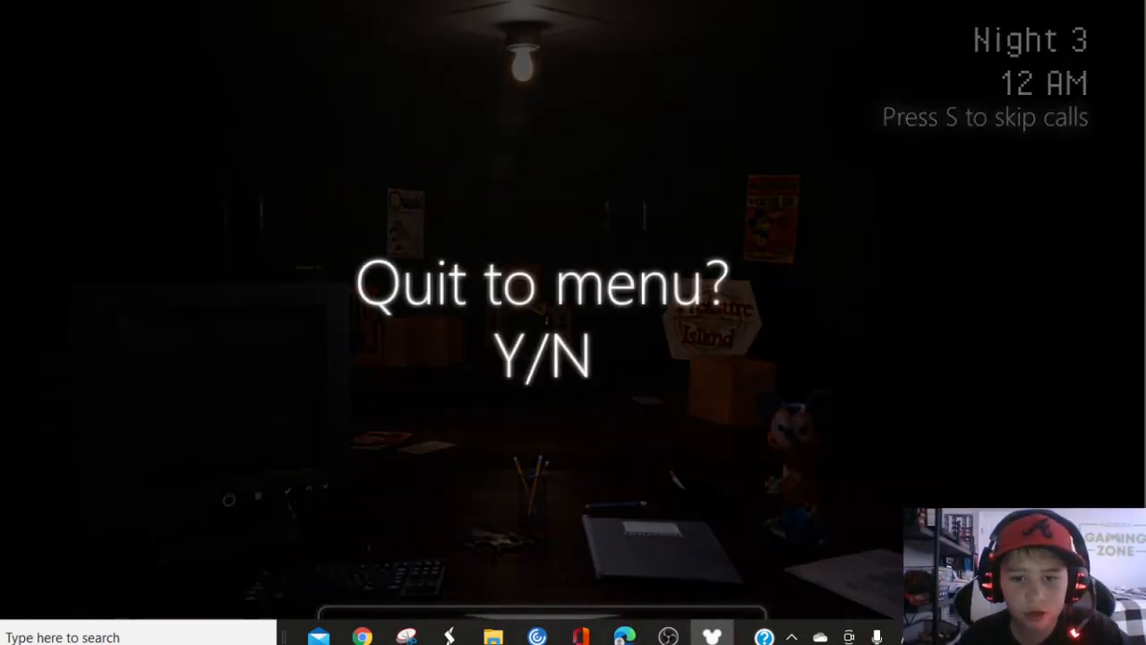
key(y)
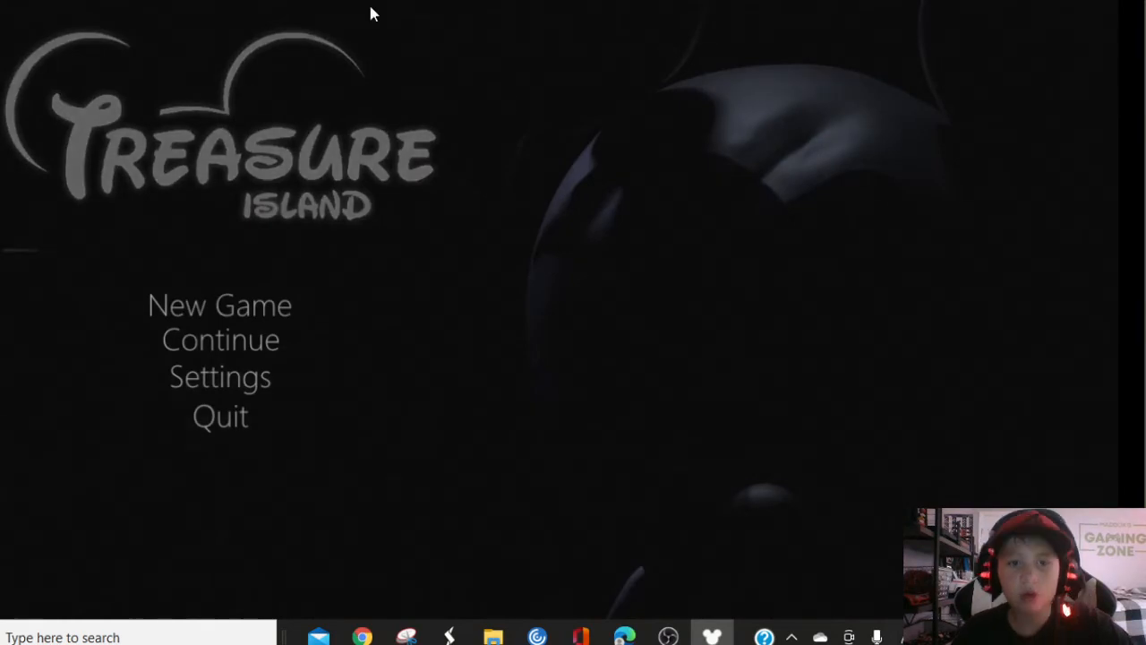